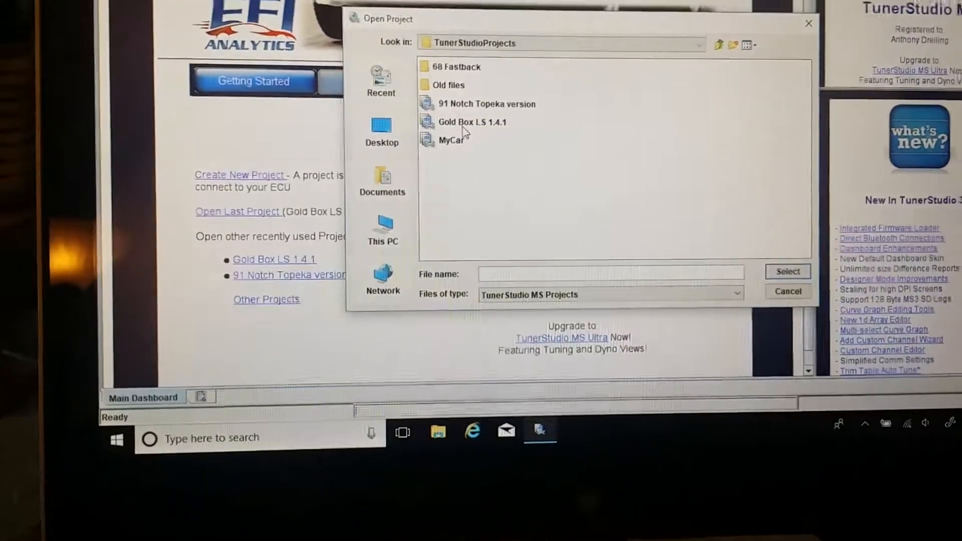
Step: Open the Gold Box LS 1.4.1 project from the Open Project dialog
double_click(473, 121)
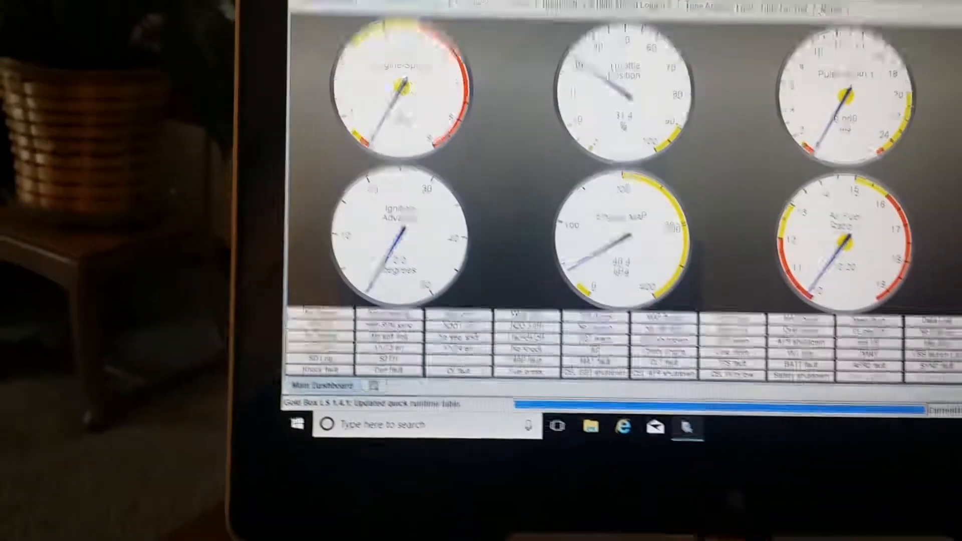
Step: Auto-detect the MS3 1.4.1 controller over USB at 115200 baud and accept the settings
click(455, 113)
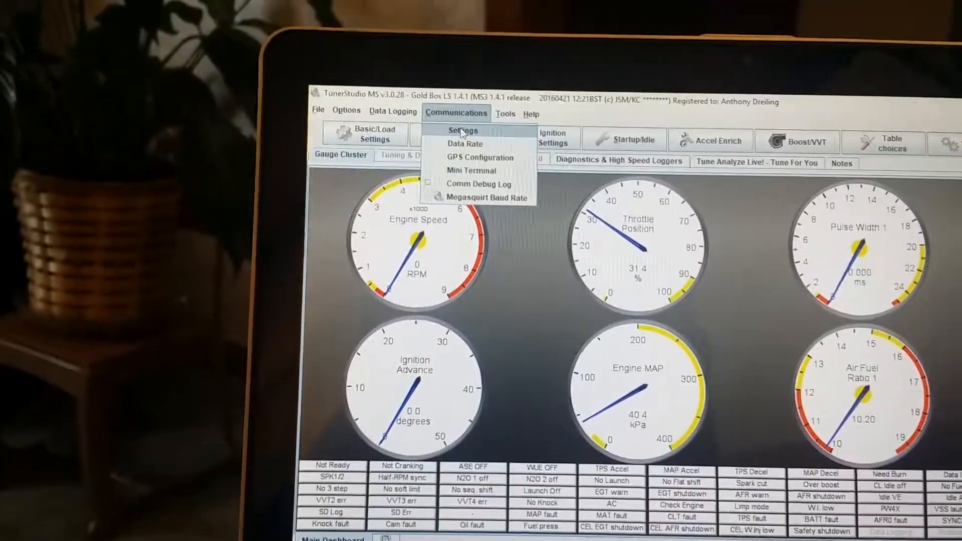
click(463, 130)
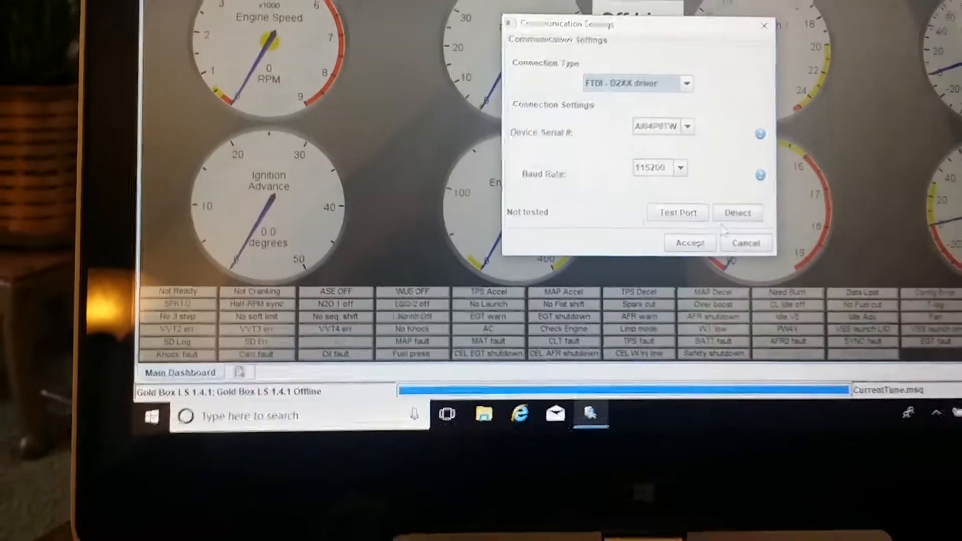
click(737, 213)
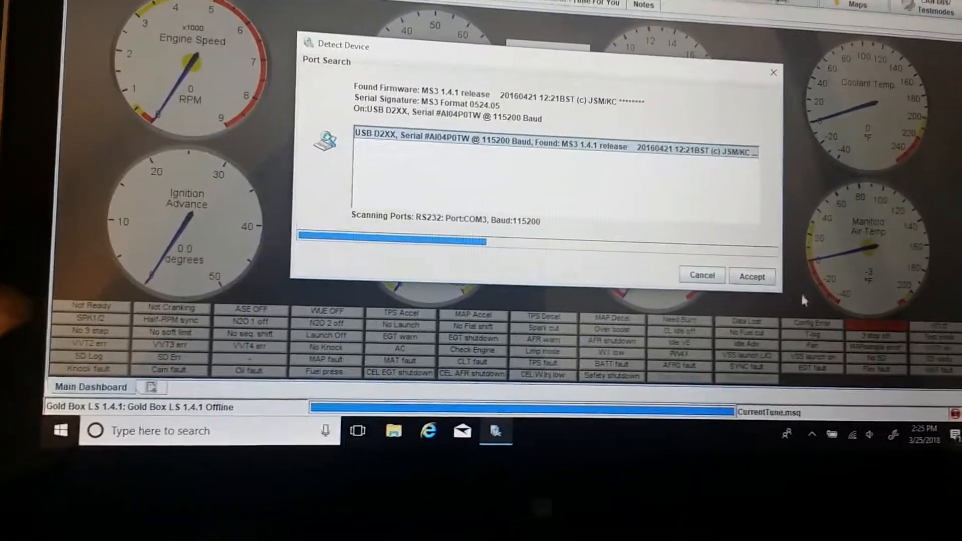
click(751, 276)
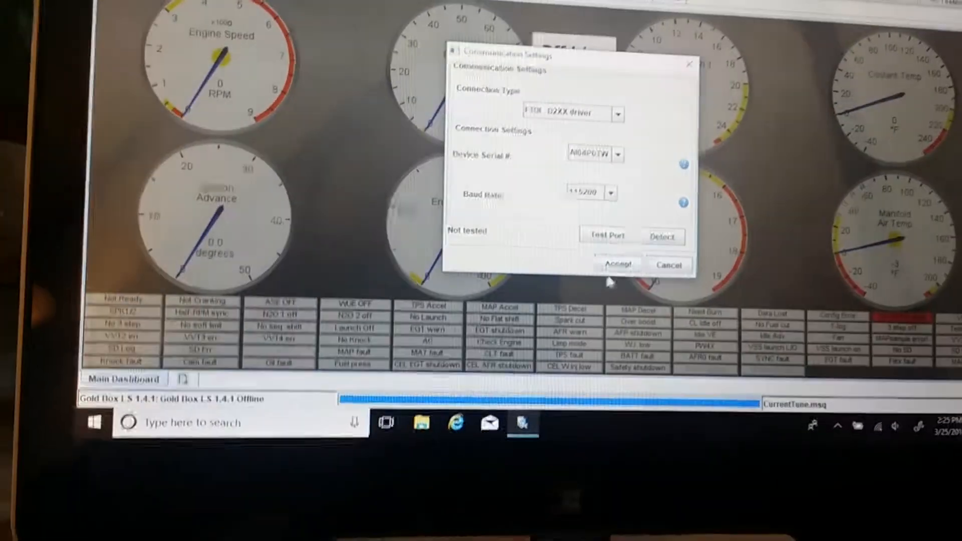
click(616, 264)
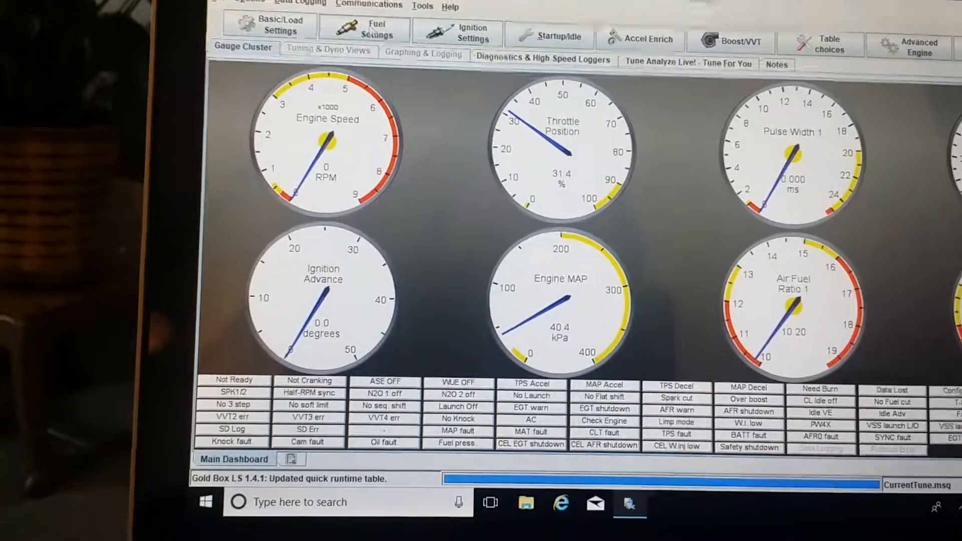
Step: View Fuel VE Table 1, then switch to Ignition Table 1's spark advance grid
click(364, 29)
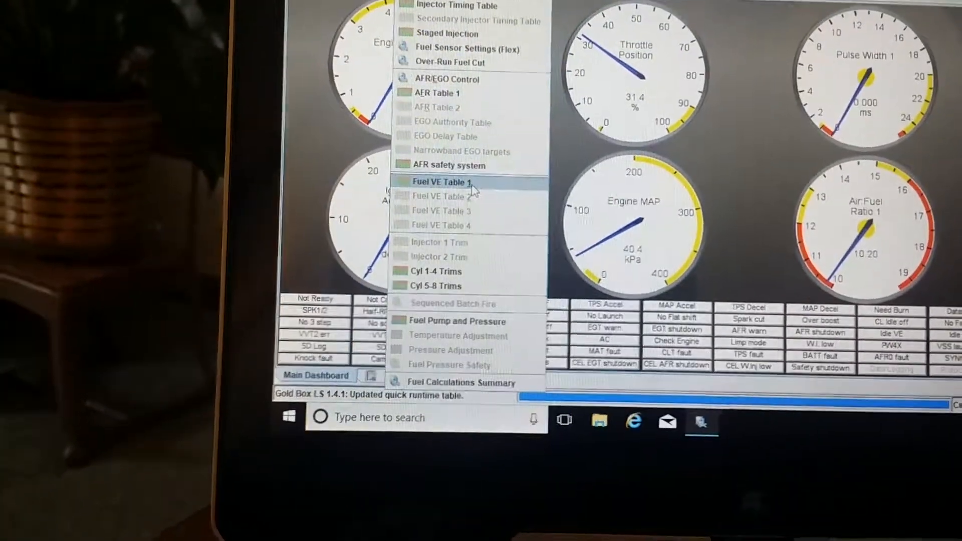
click(437, 183)
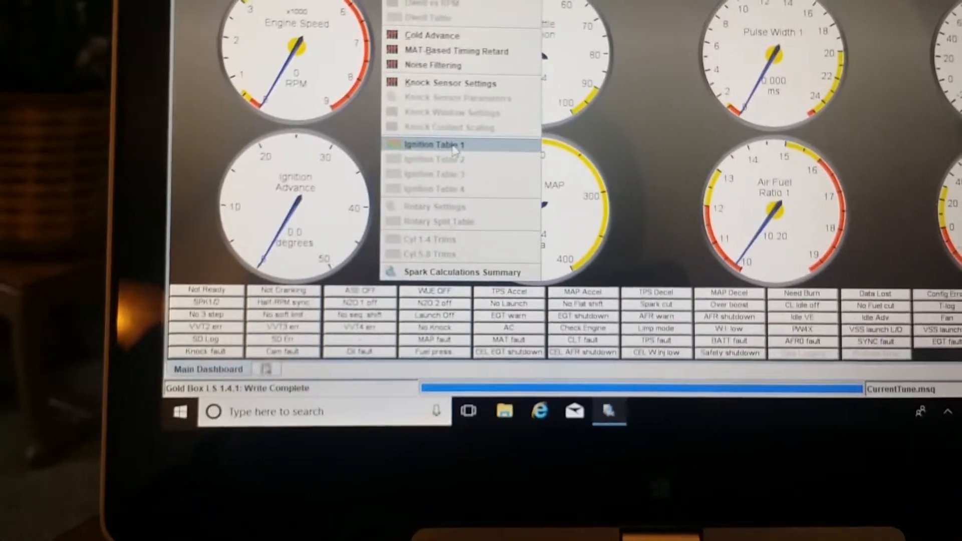
click(432, 144)
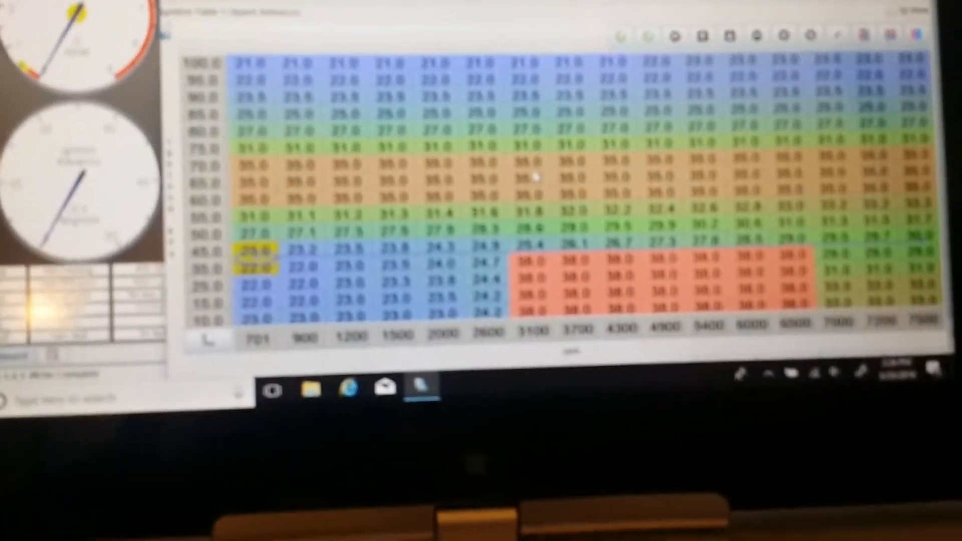